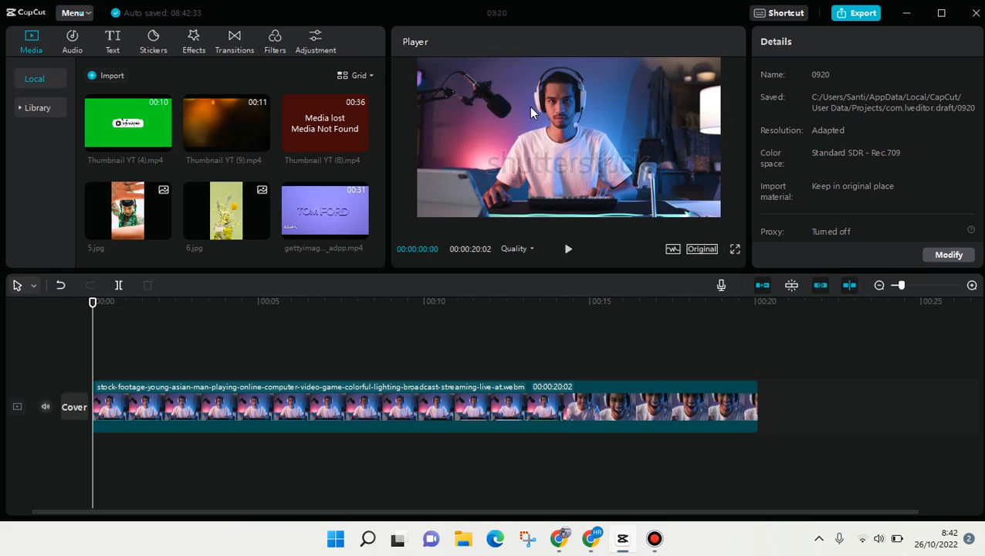
mouse_move(462, 147)
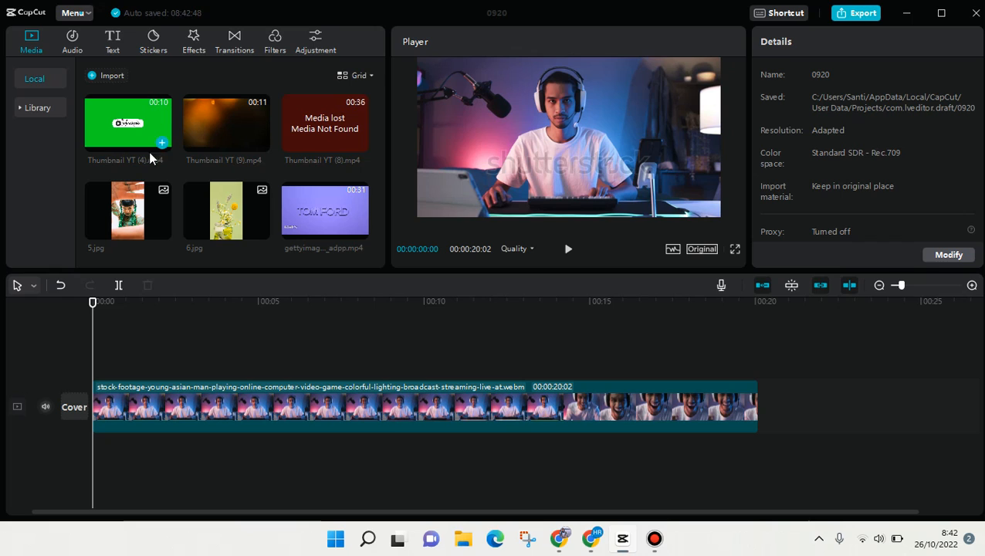
mouse_move(161, 143)
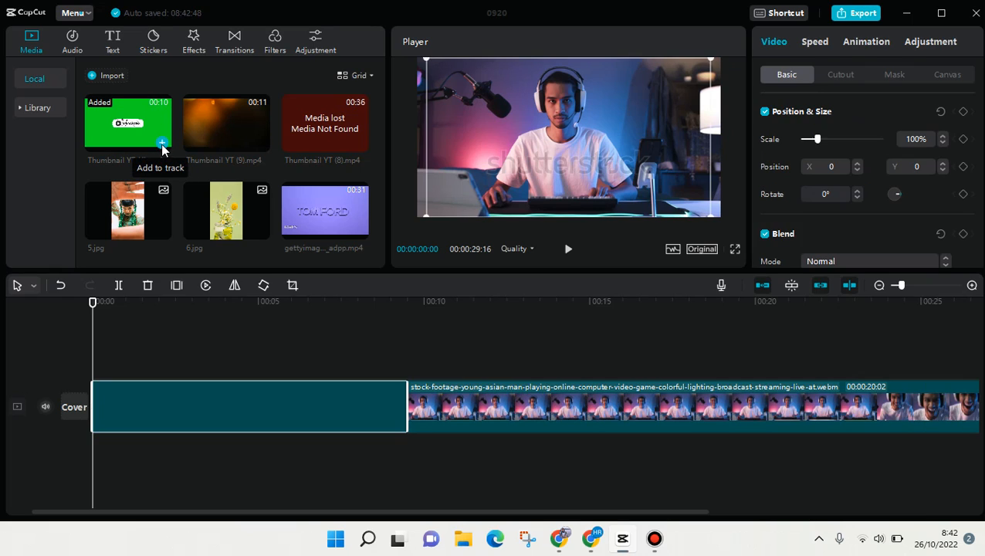
Move the green Subscribe clip onto its own overlay track above the gamer clip at 00:00
click(162, 144)
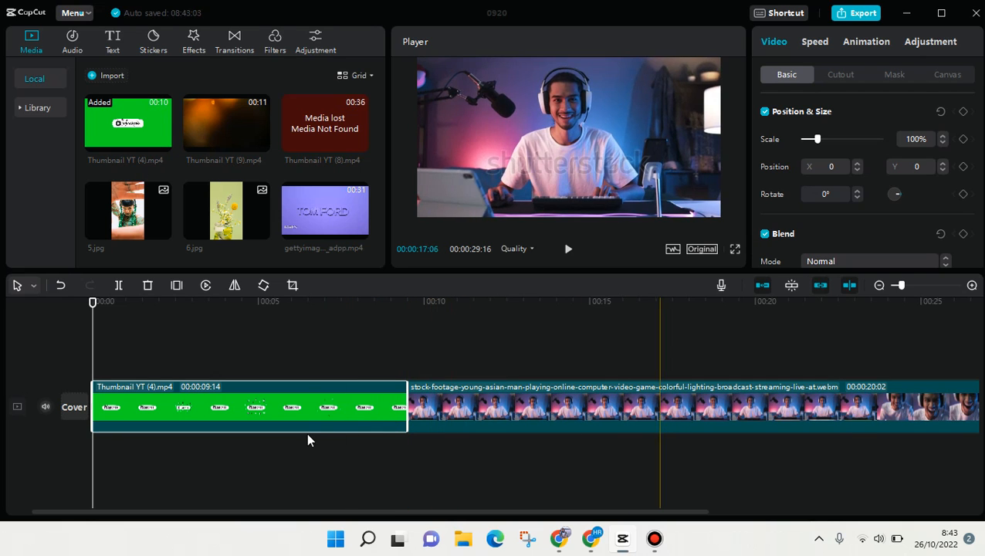
click(278, 407)
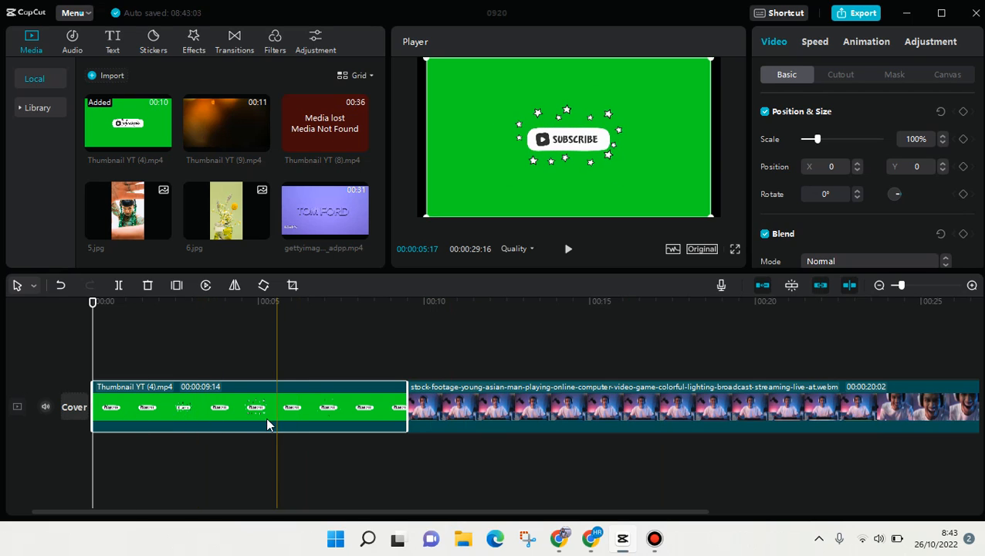
click(251, 407)
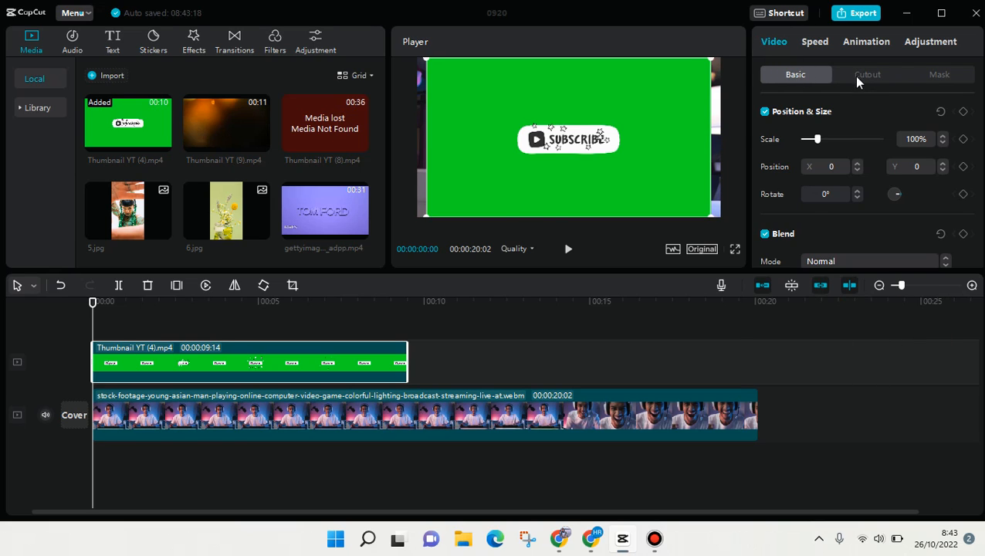
Enable Chroma key under Cutout and sample the green background as the key colour
click(868, 74)
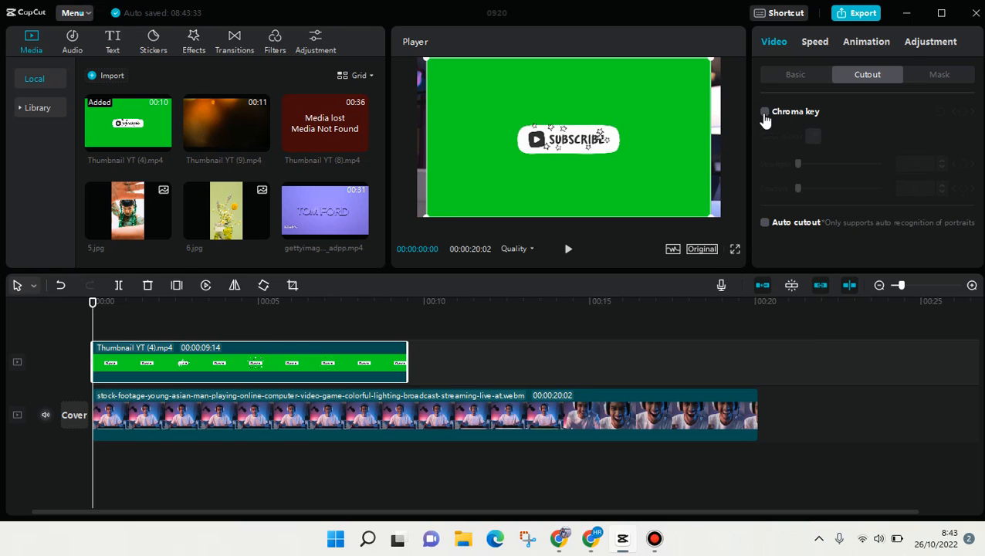
mouse_move(766, 112)
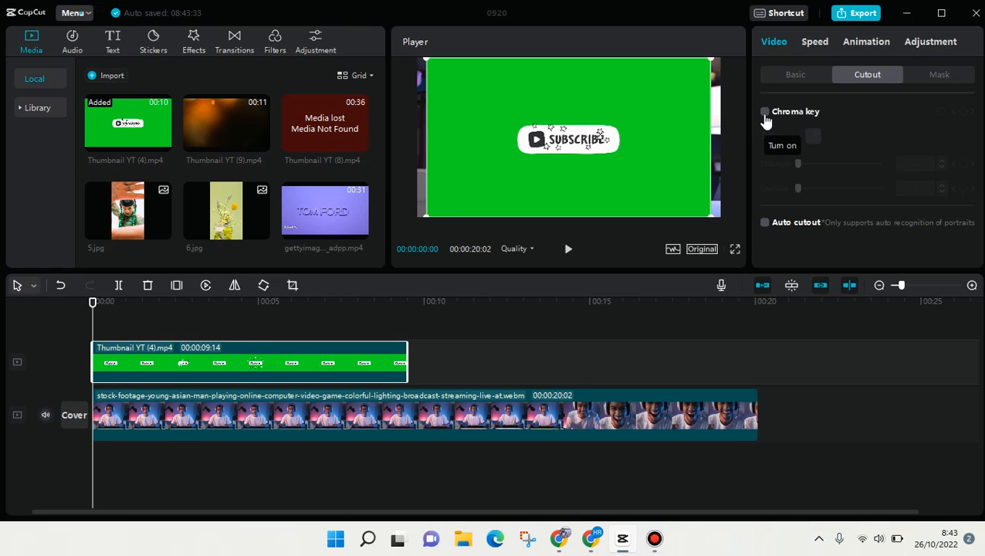
click(765, 112)
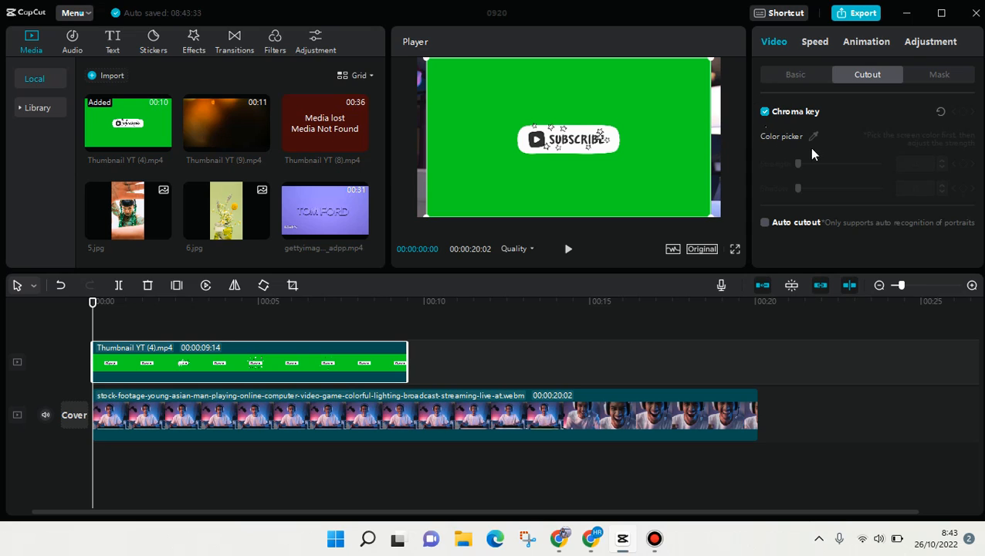
mouse_move(821, 138)
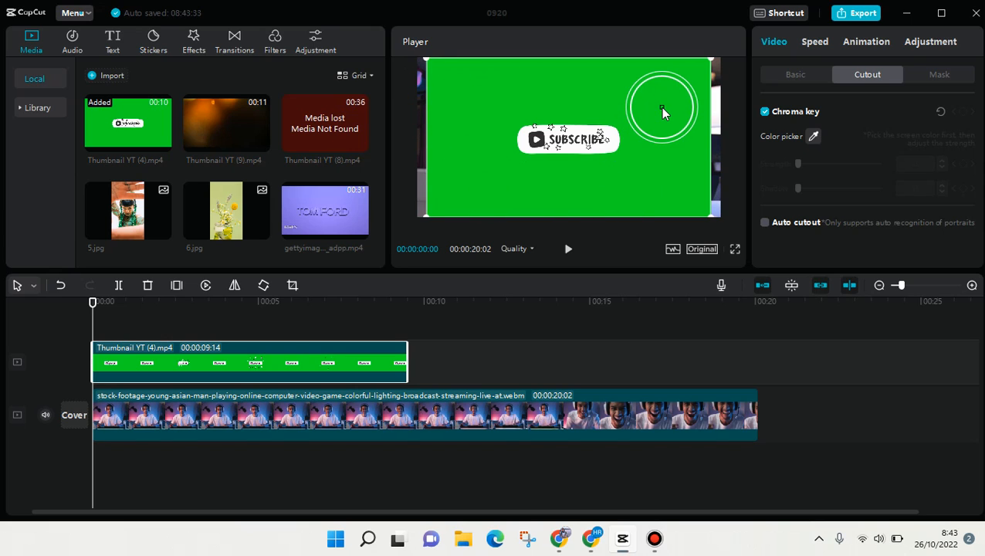
click(662, 107)
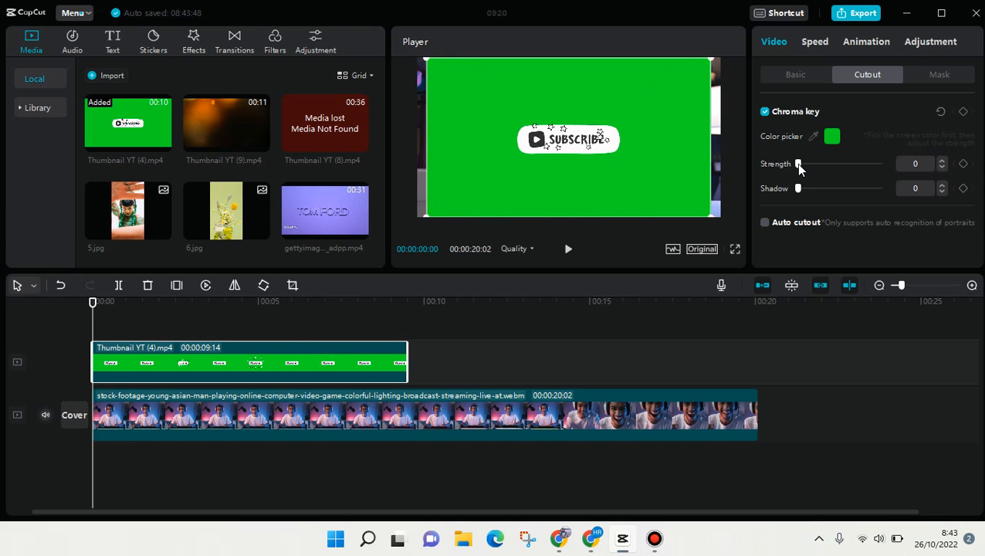
Raise Chroma key Strength to about 41 and Shadow to about 21 to clear the green
drag(800, 164, 808, 164)
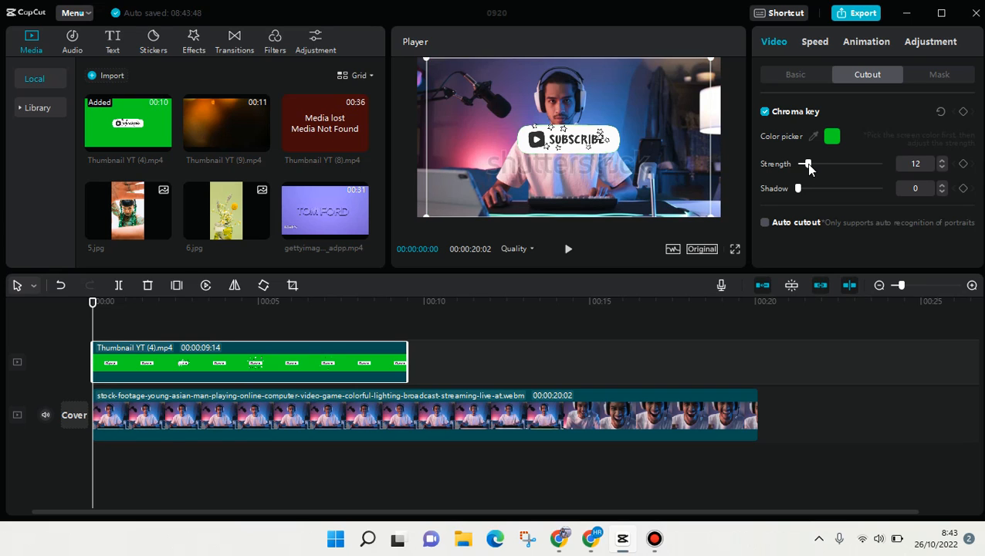
drag(808, 163, 812, 163)
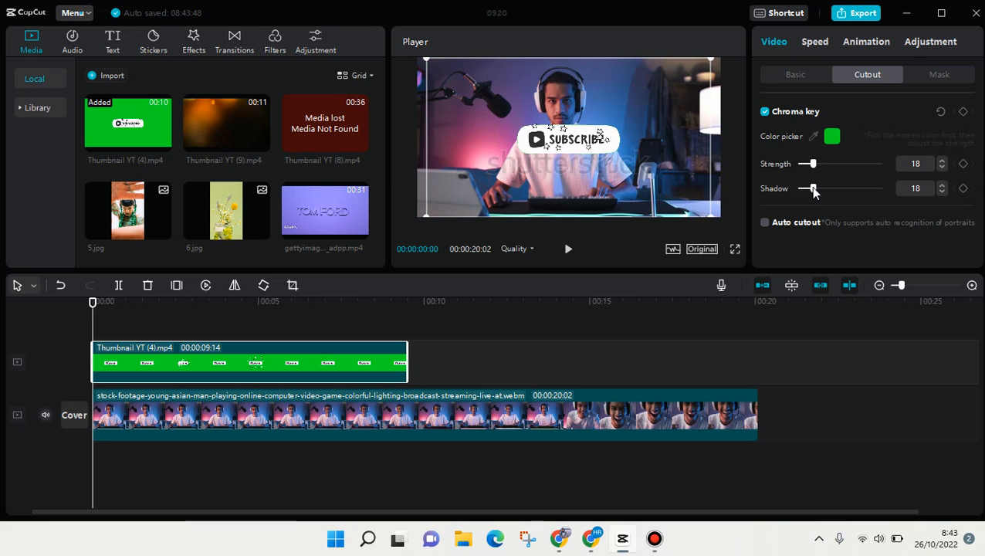
drag(811, 187, 814, 187)
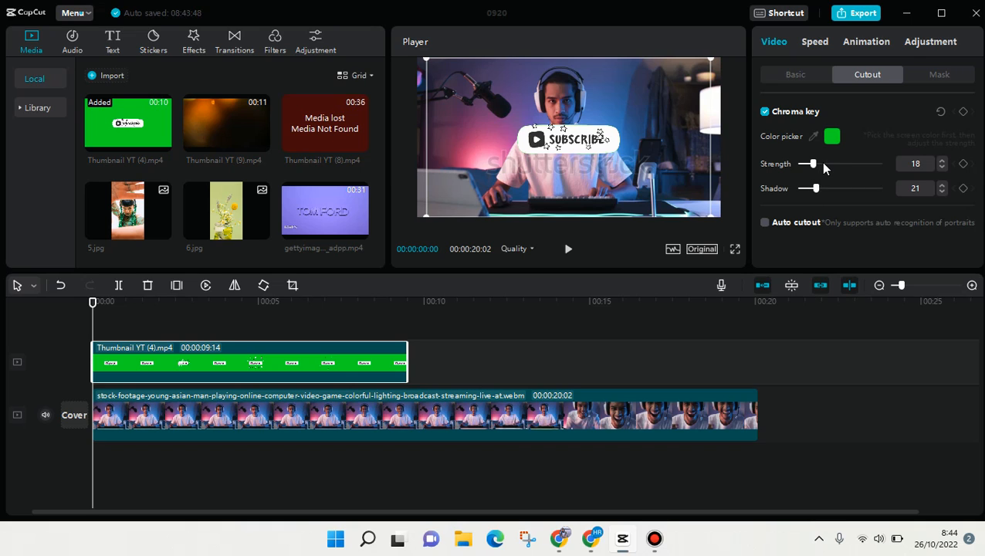
drag(809, 164, 830, 164)
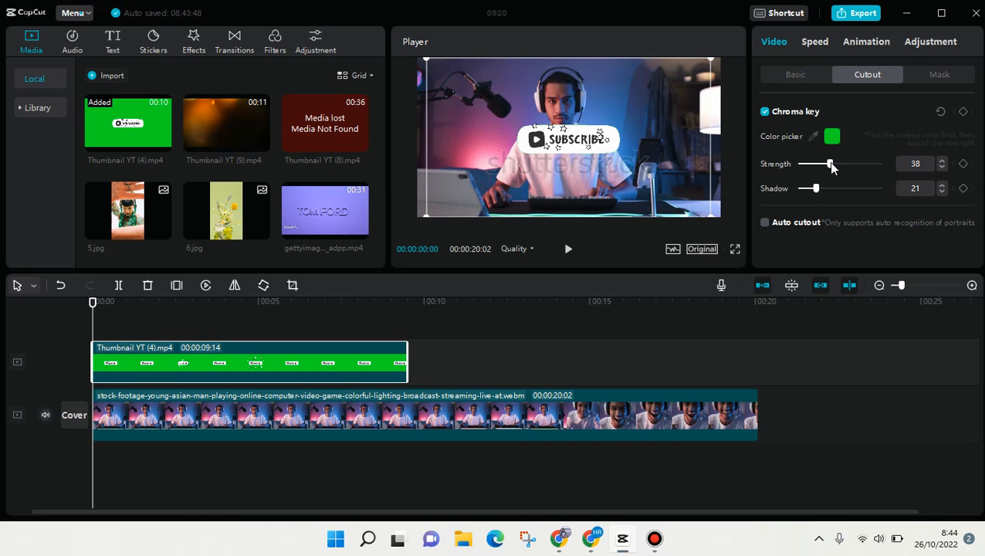
drag(830, 163, 834, 164)
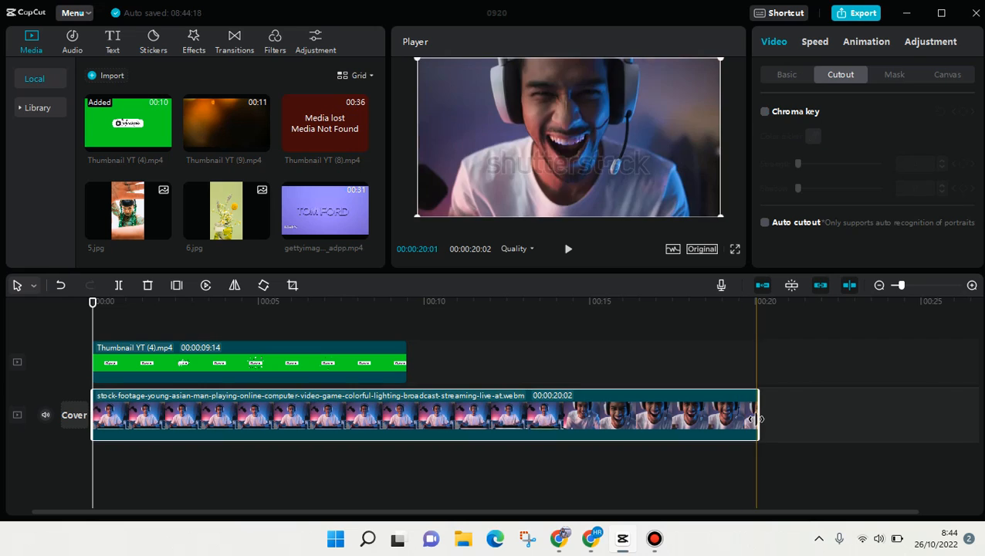
Trim the gamer clip's end to match the Subscribe overlay at about 9.5 seconds
drag(757, 419, 614, 419)
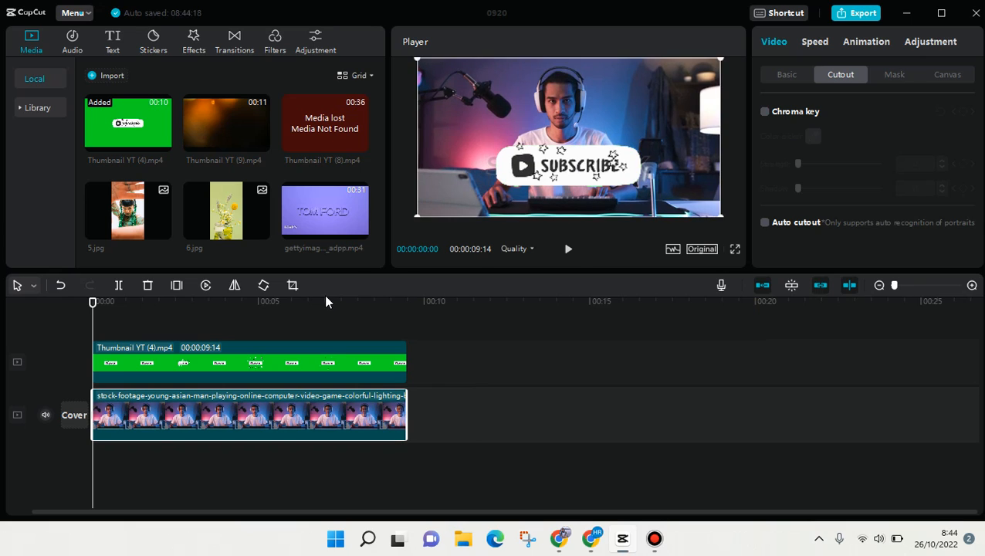
click(207, 379)
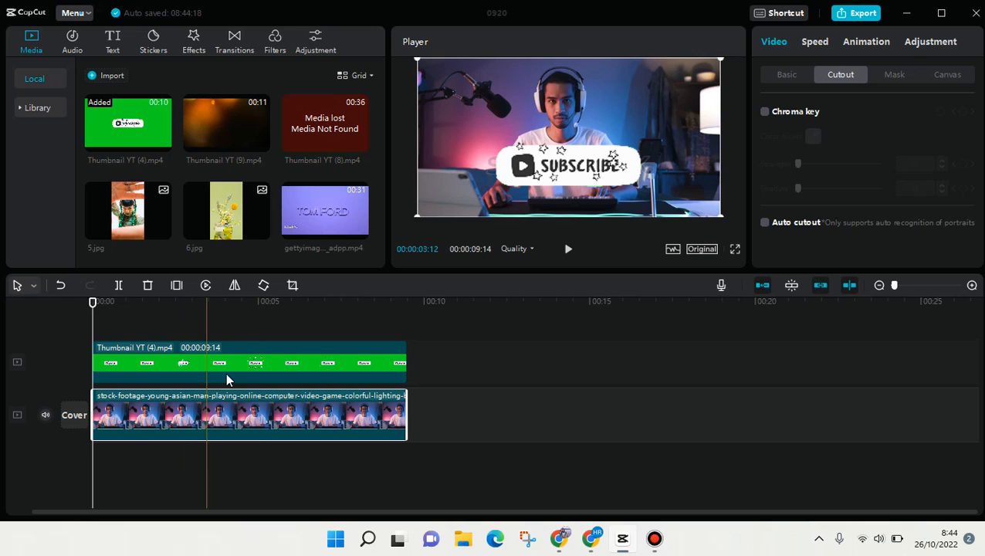
click(765, 111)
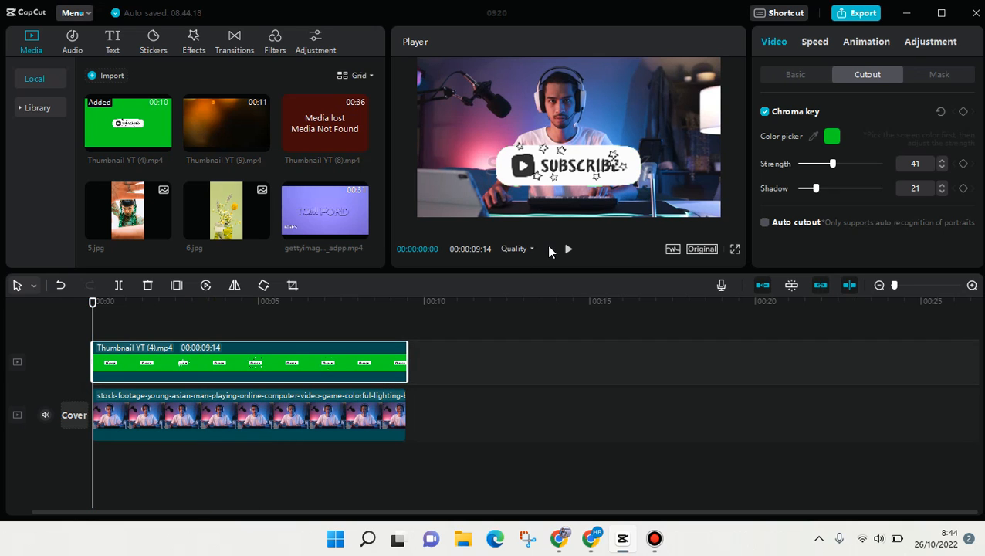
click(568, 249)
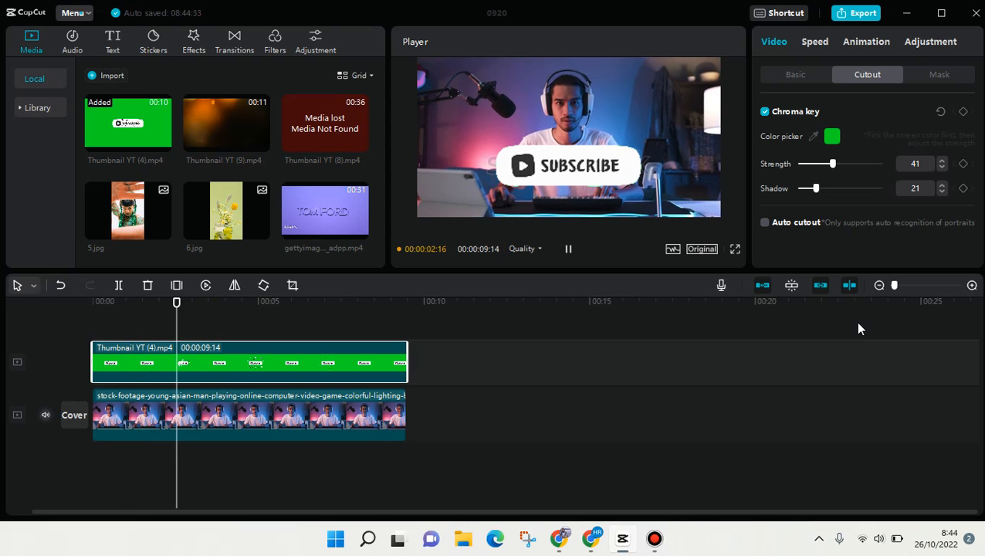
click(246, 302)
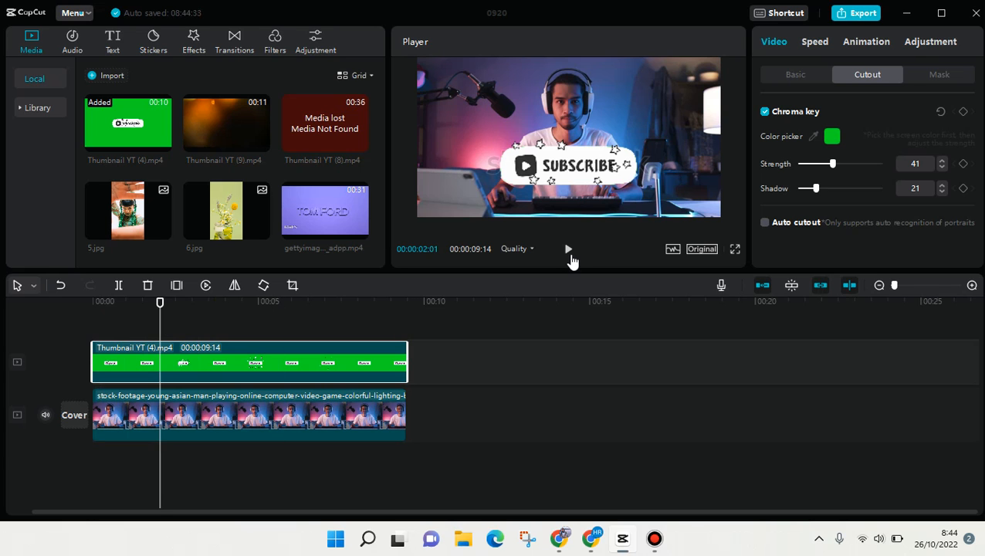
click(568, 249)
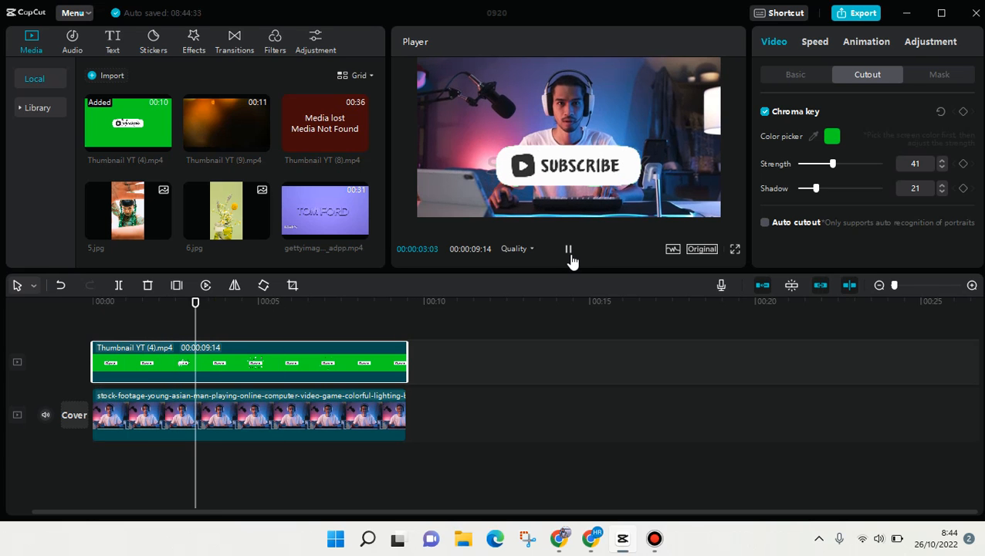